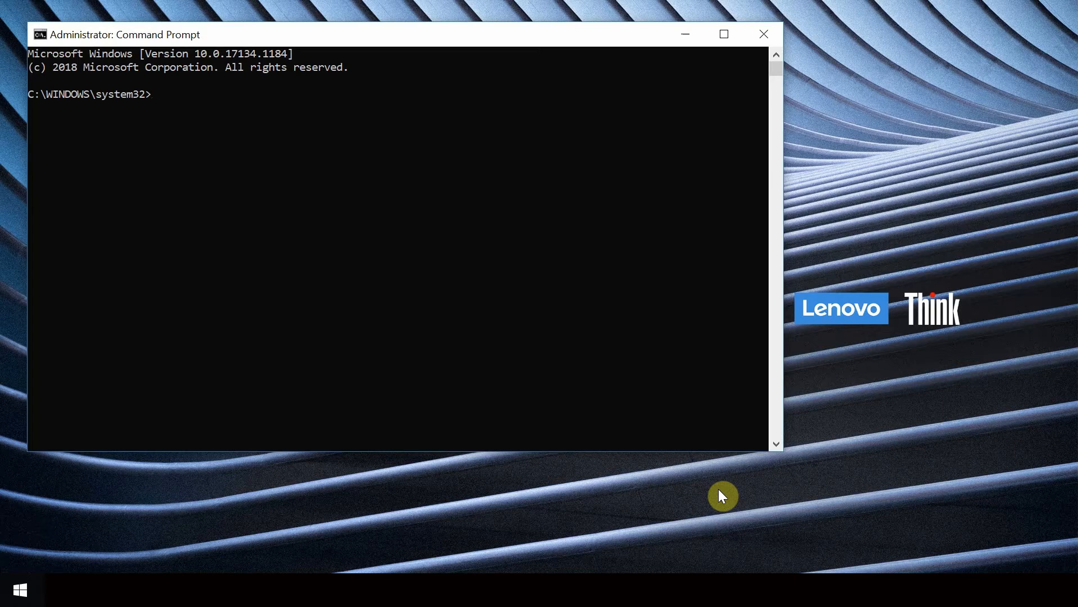
# Install numpy with 'py -m pip install numpy' in the administrator Command Prompt
pyautogui.write('py')
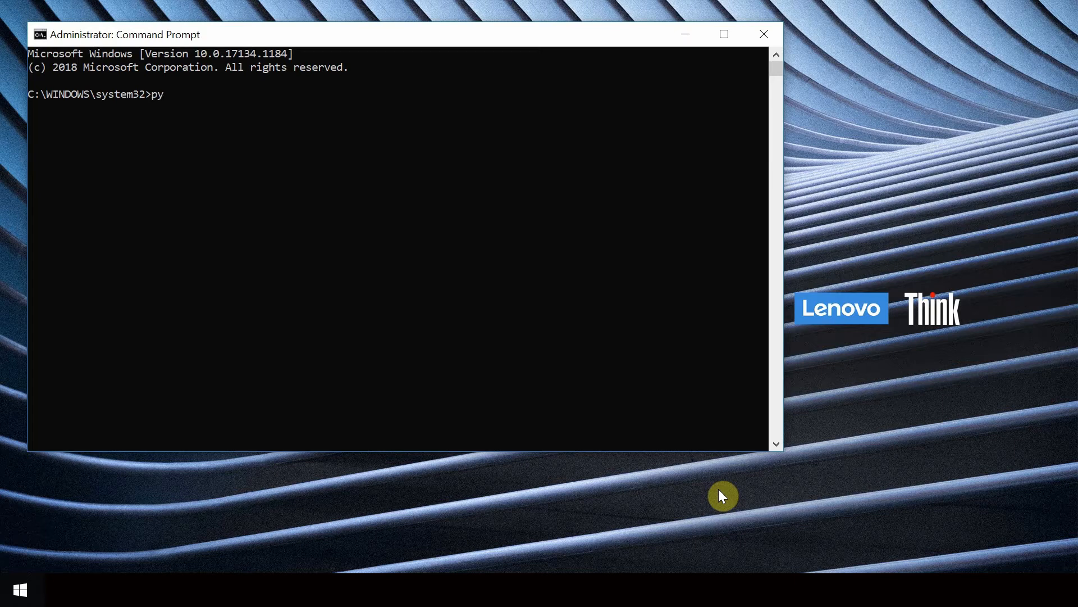
pyautogui.write('-m pip in')
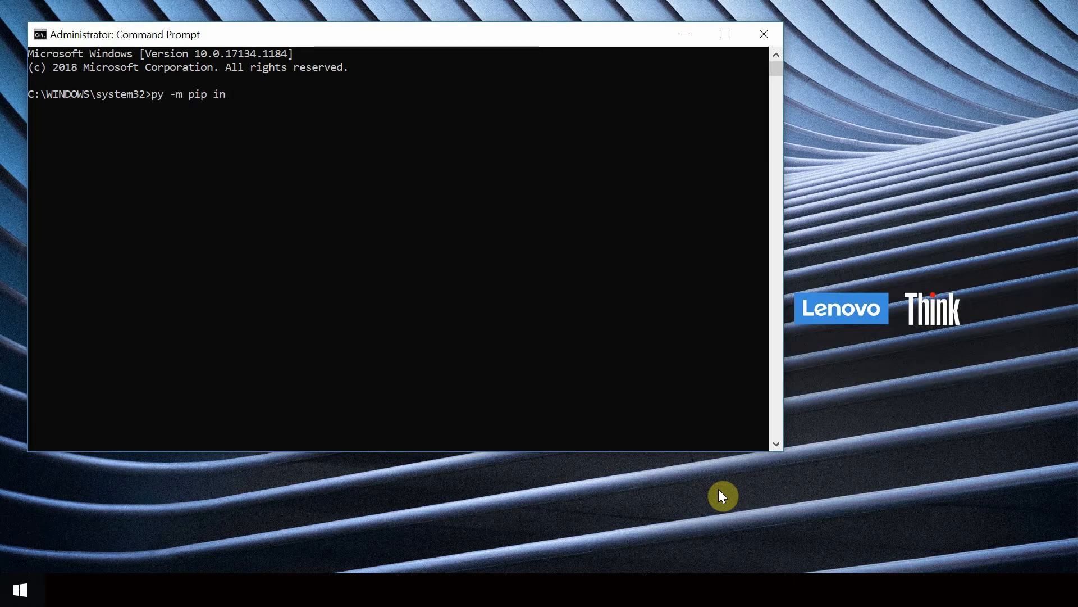
pyautogui.write('st')
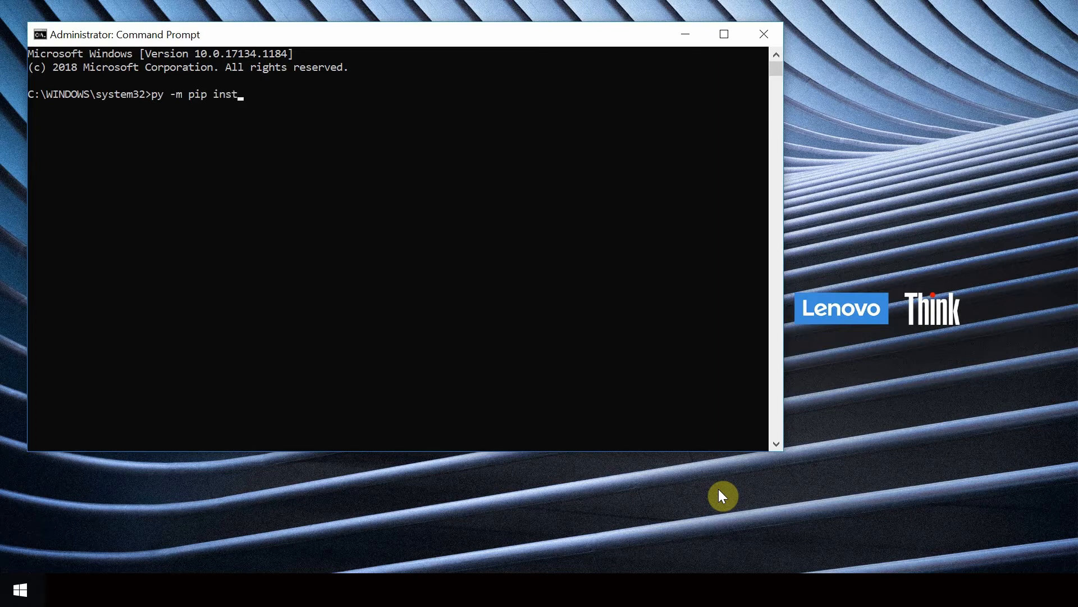
pyautogui.write('all nu')
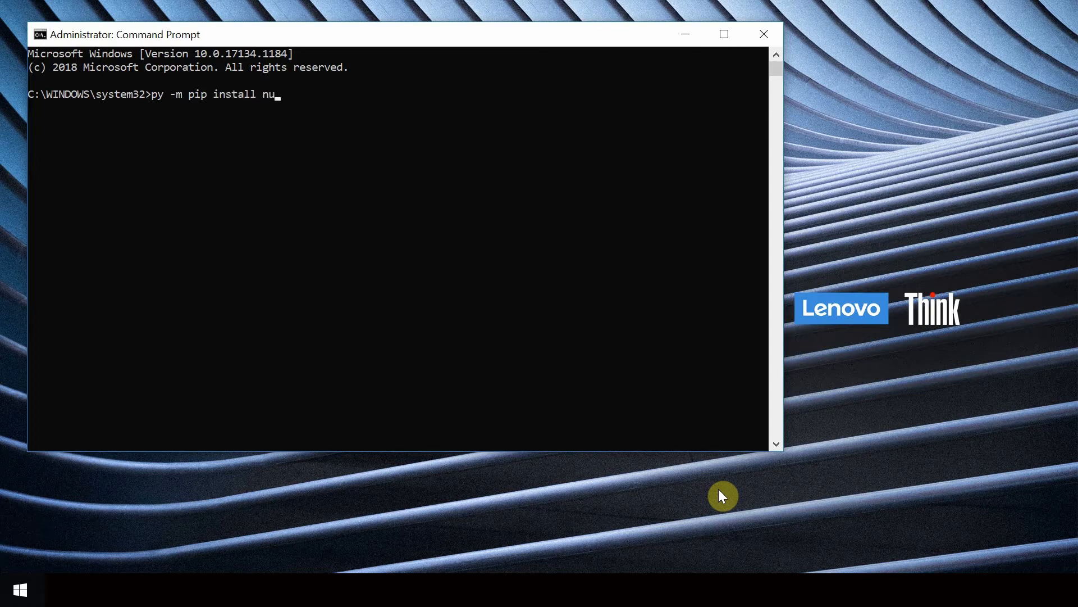
pyautogui.write('mpy')
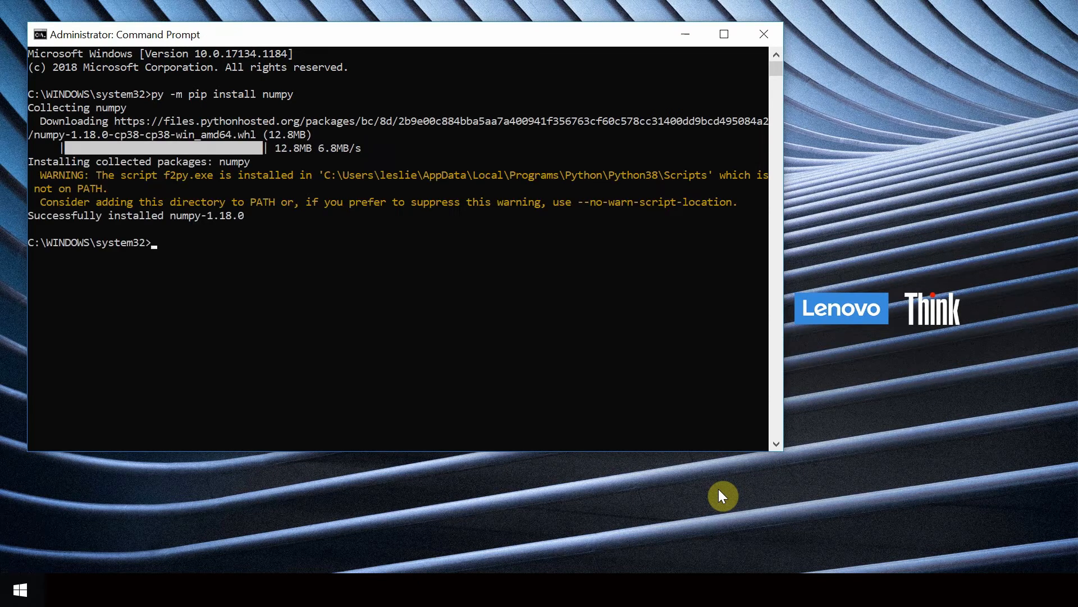
pyautogui.moveTo(162, 272)
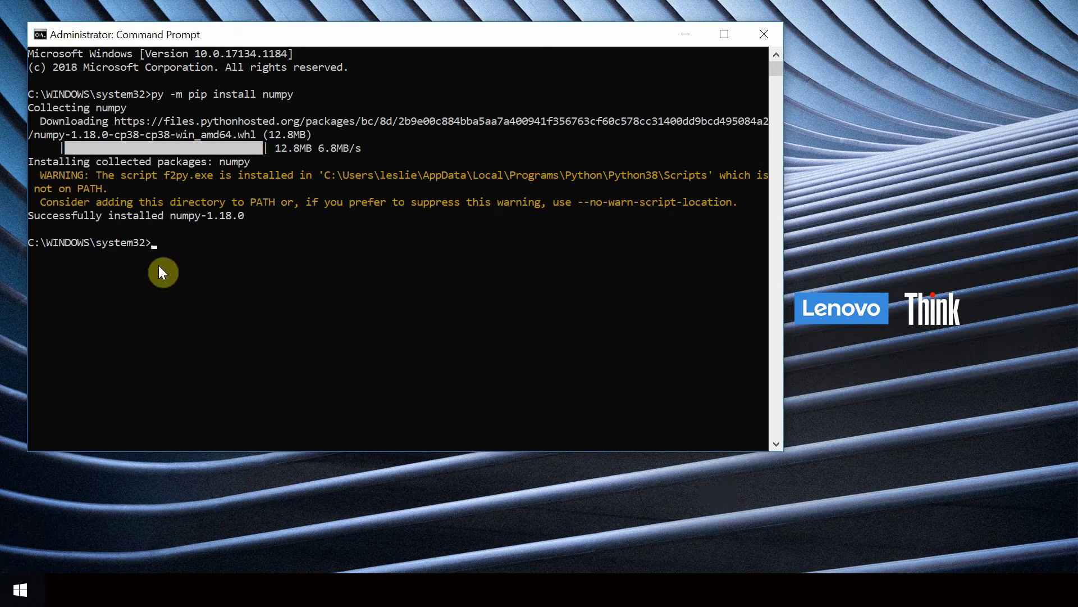
pyautogui.moveTo(213, 288)
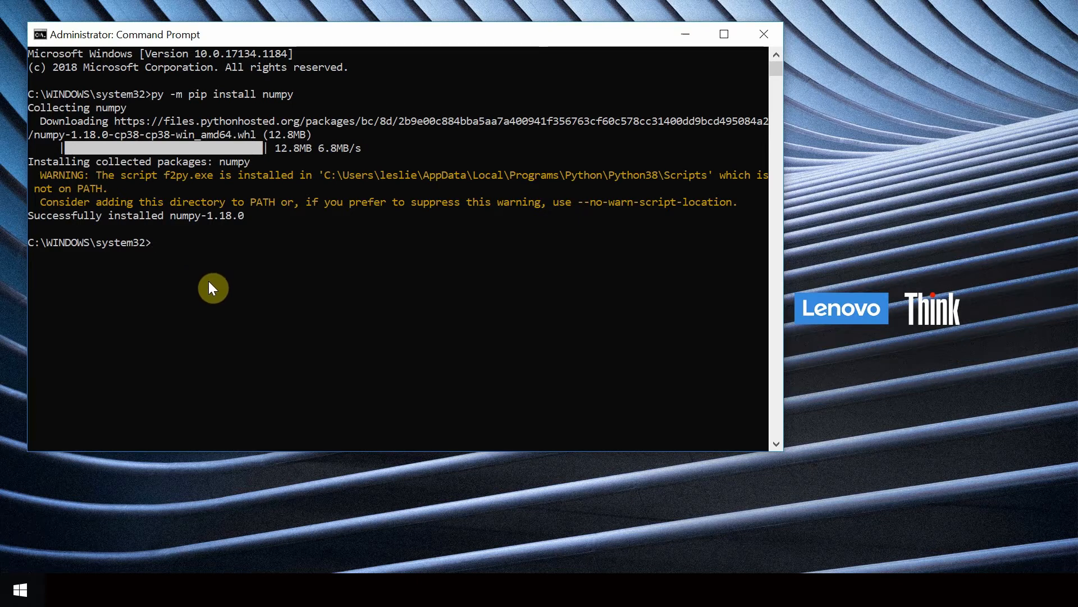
# Start typing a second 'py -m pip install' command for the next package
pyautogui.write('py')
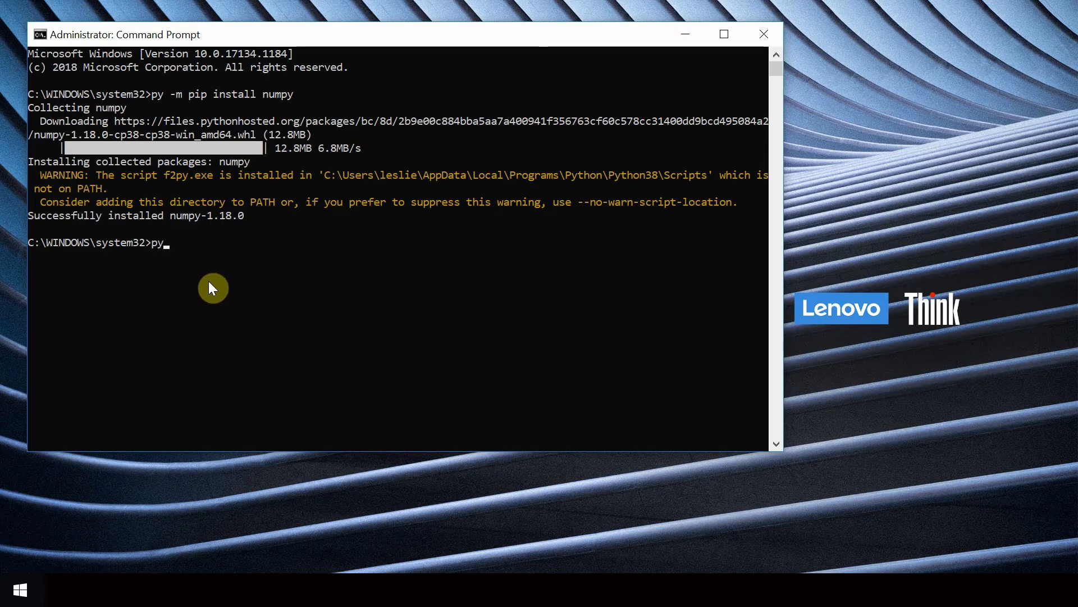
pyautogui.write('-m pi')
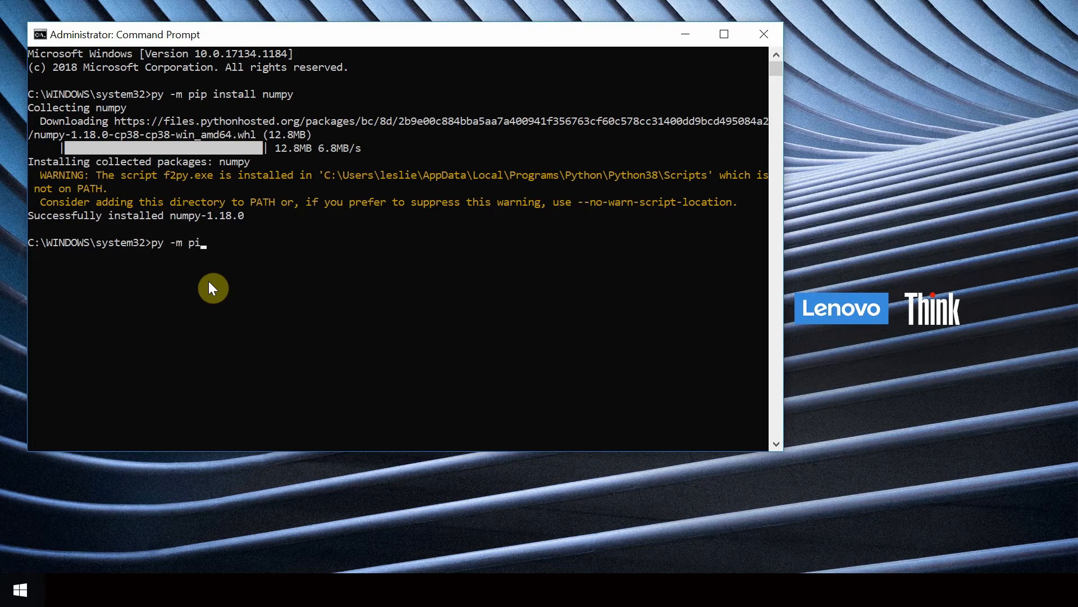
pyautogui.write('p instal')
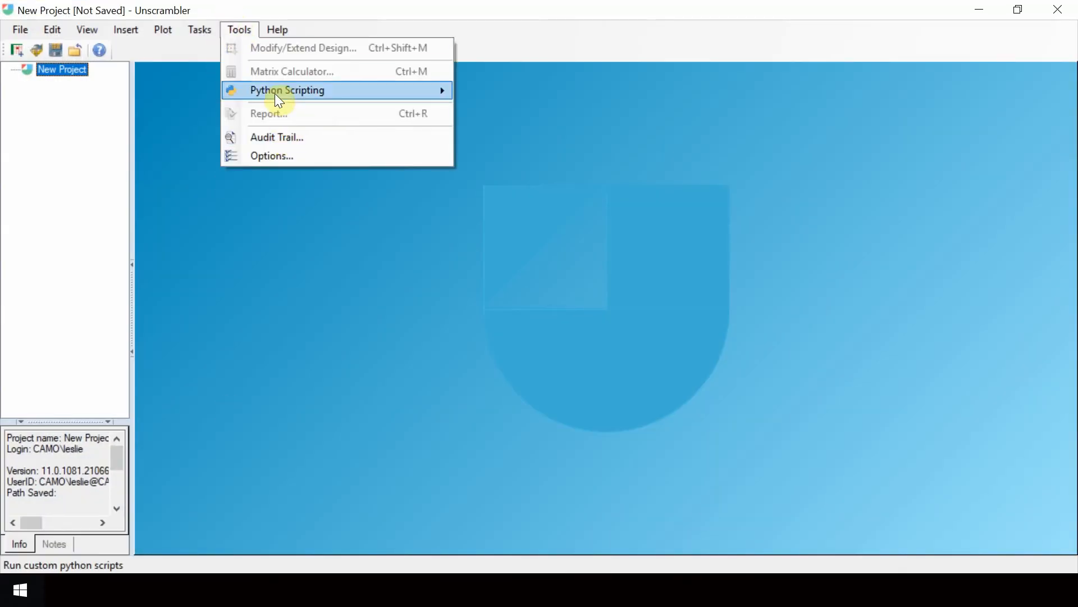
# Launch the Python Scripting window with the Python 3.8 test script
pyautogui.click(287, 90)
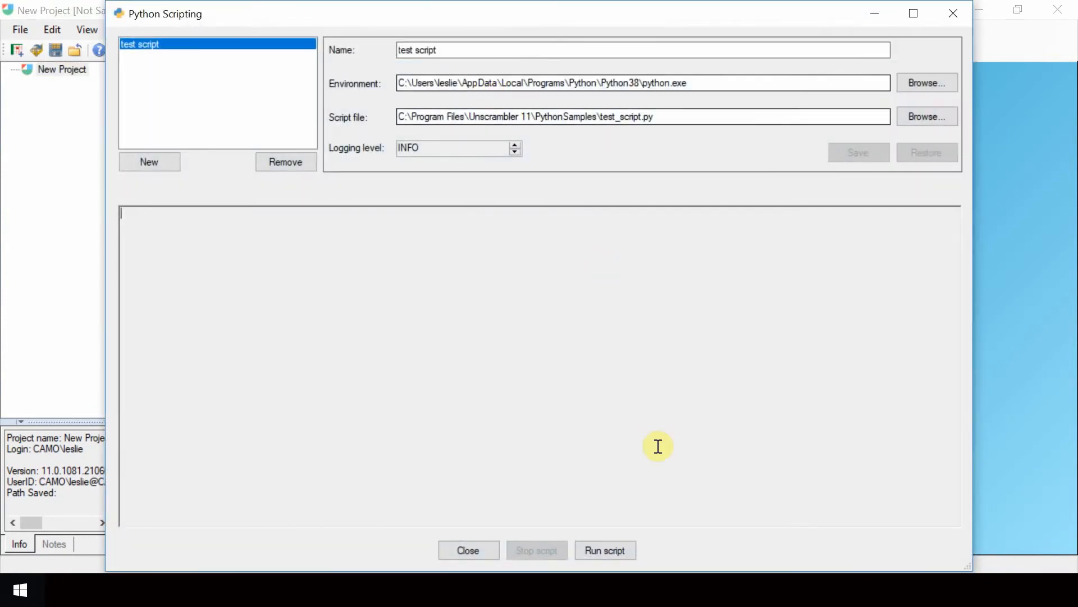
pyautogui.moveTo(609, 469)
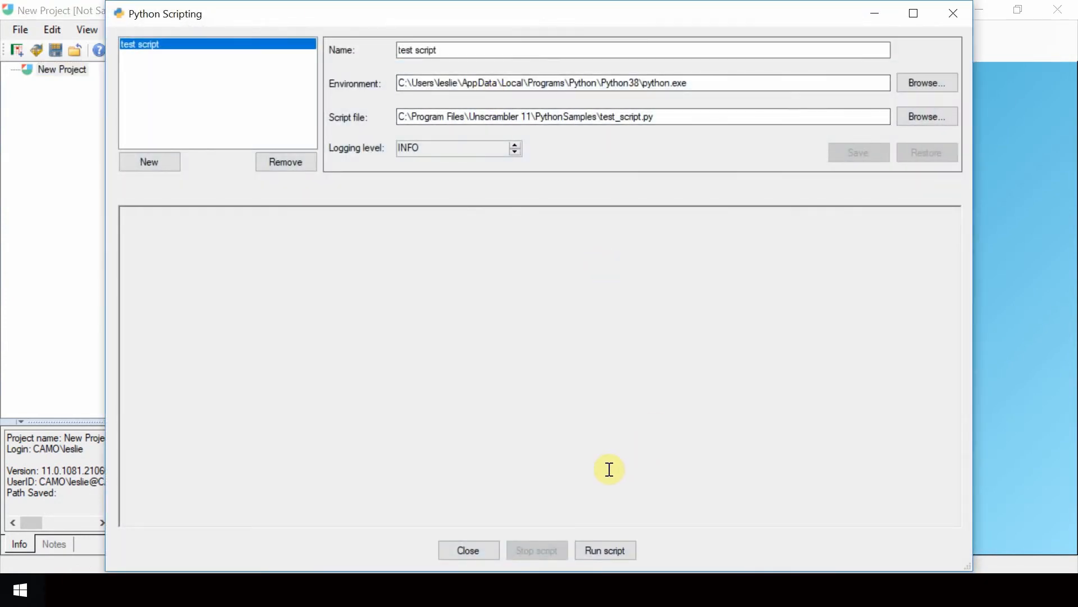
# Run the test script to list packages including numpy and pandas, then close the window
pyautogui.click(604, 549)
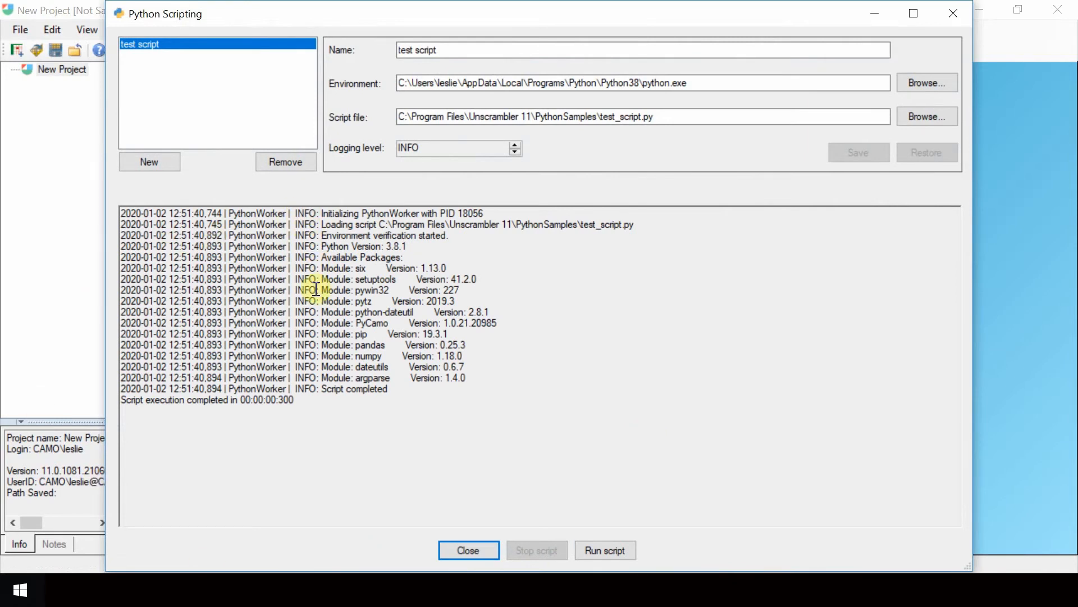
pyautogui.moveTo(346, 445)
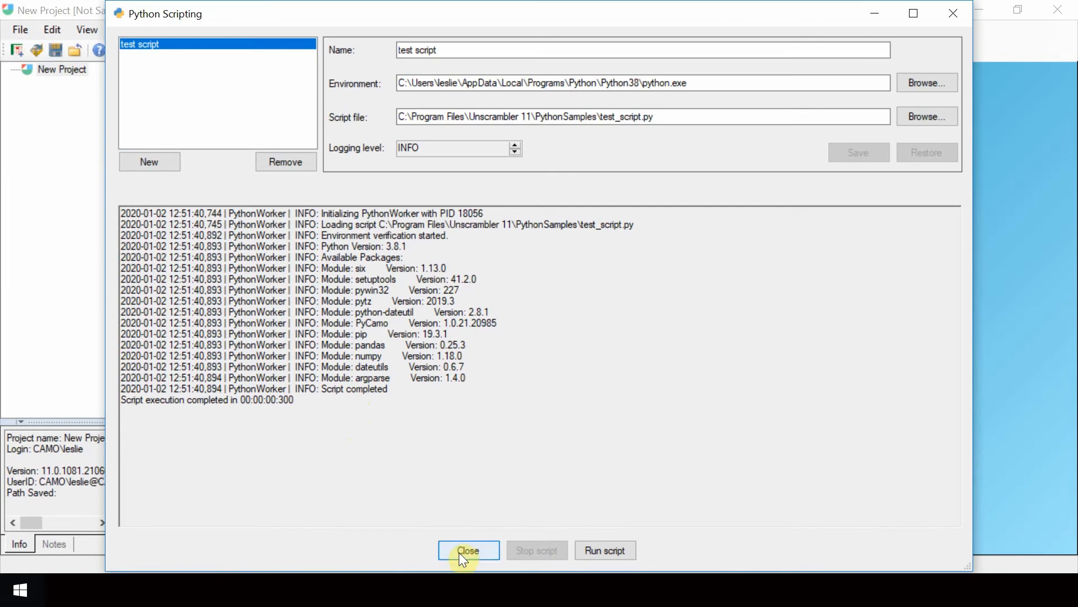
pyautogui.click(468, 550)
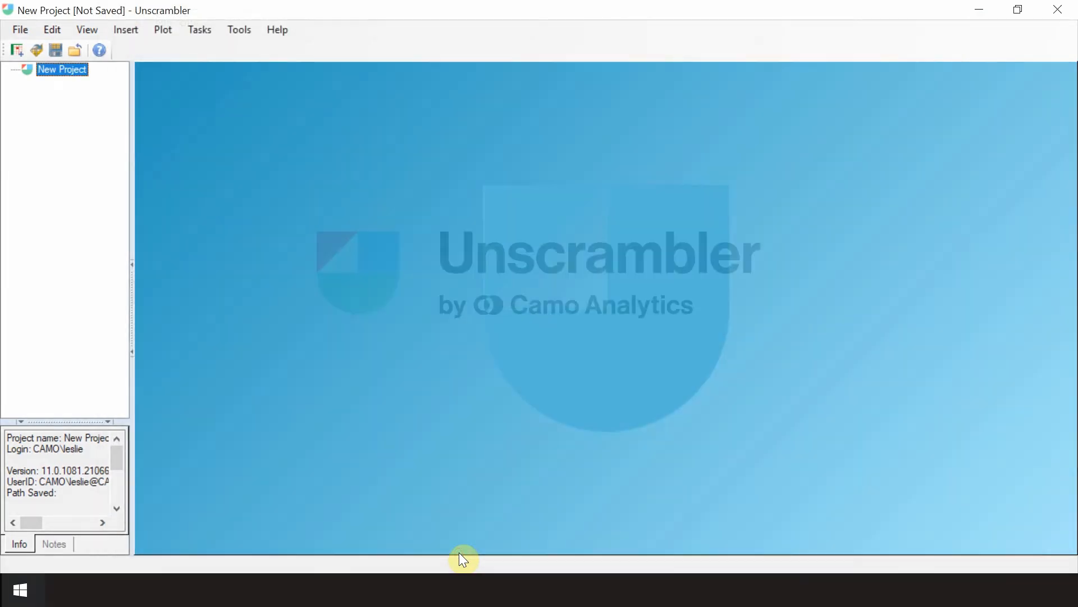